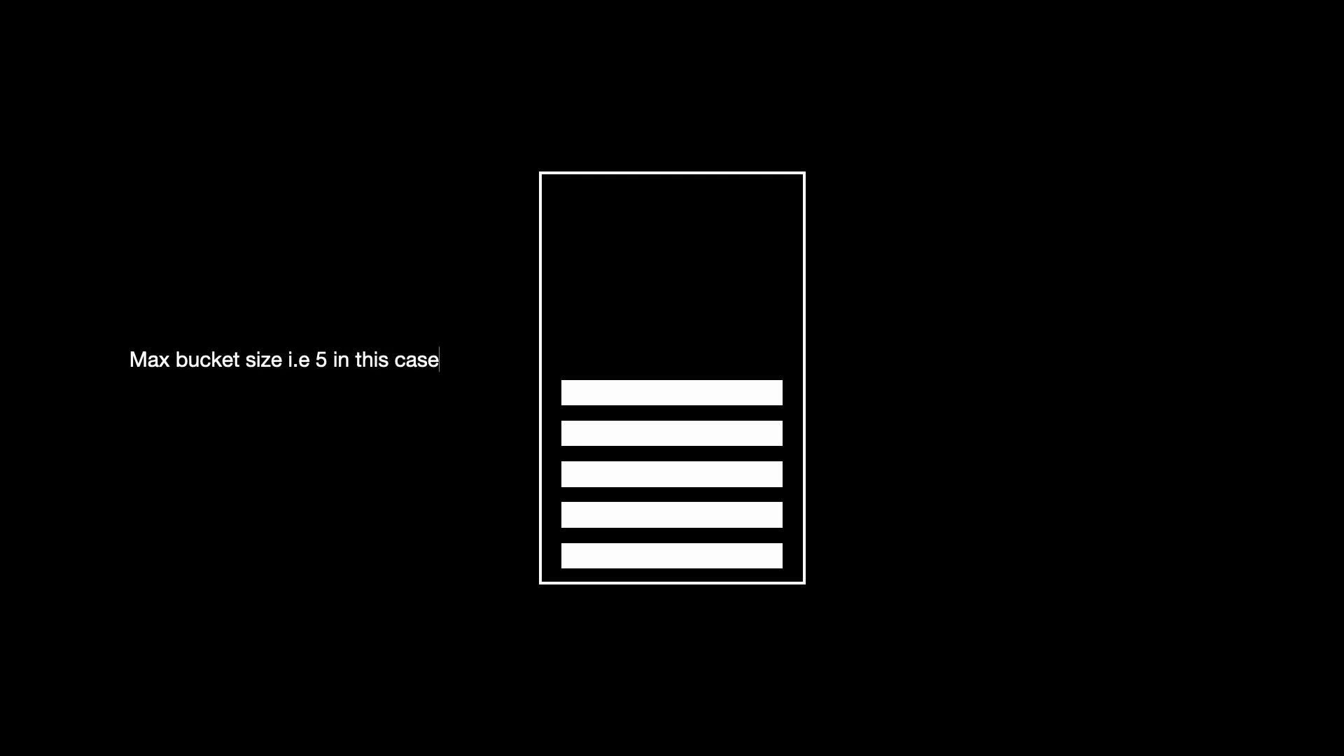
Step: Show the bucket filled with five tokens labelled as maximum bucket size 5
drag(441, 360, 622, 359)
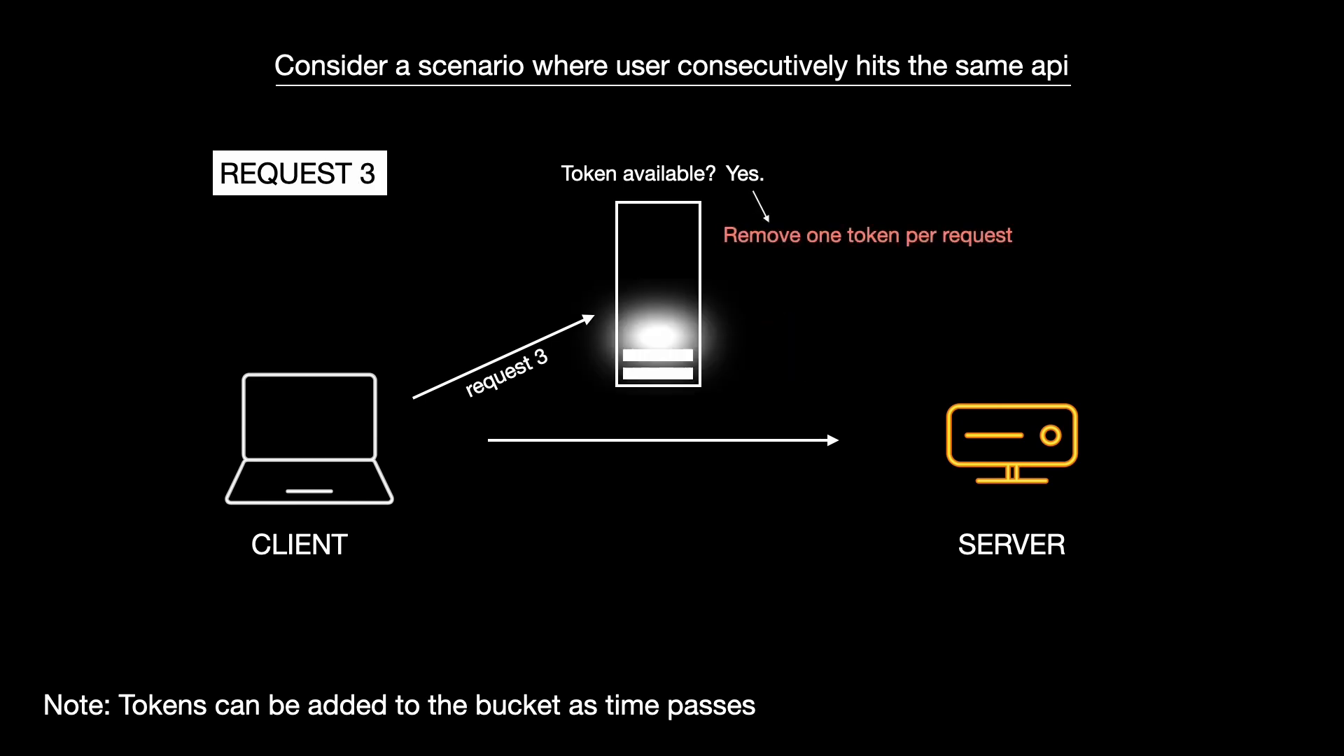
Step: Advance the animation through request 5 emptying the bucket and request 6 blocked at the server
key(Right)
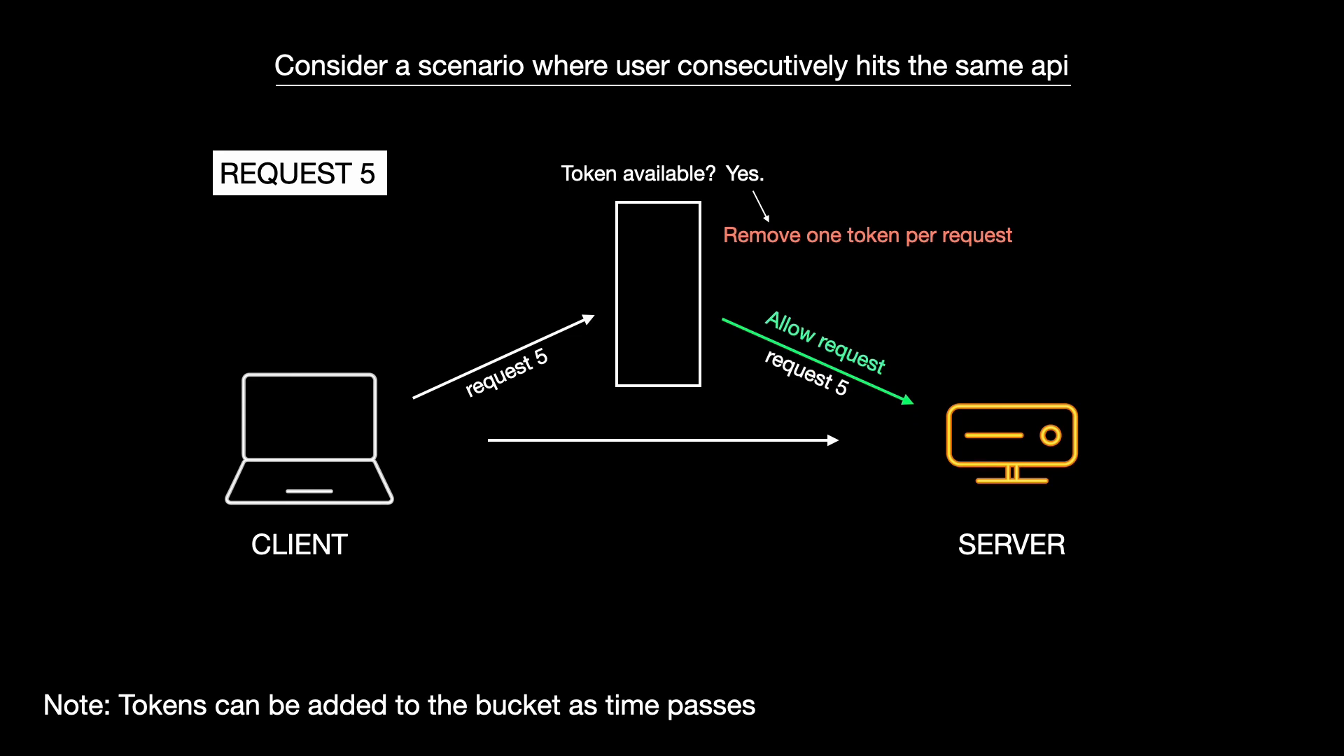
key(right)
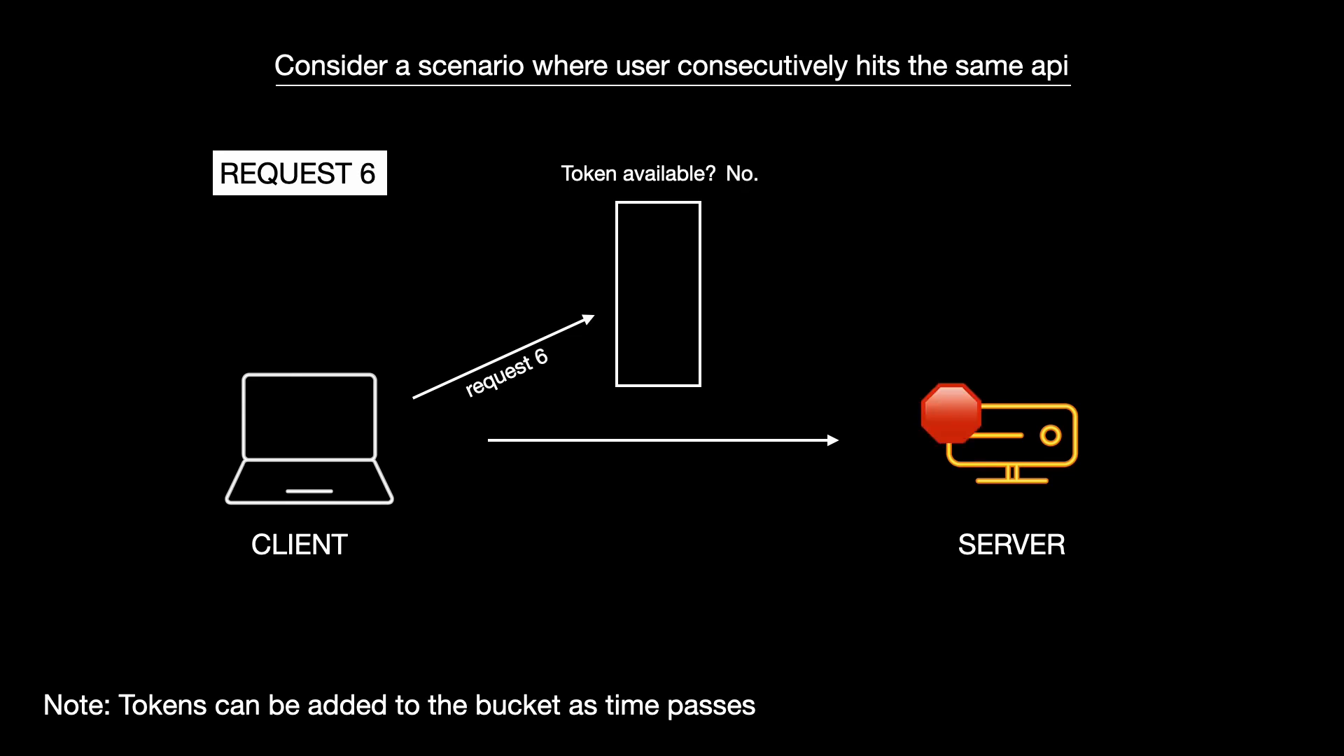